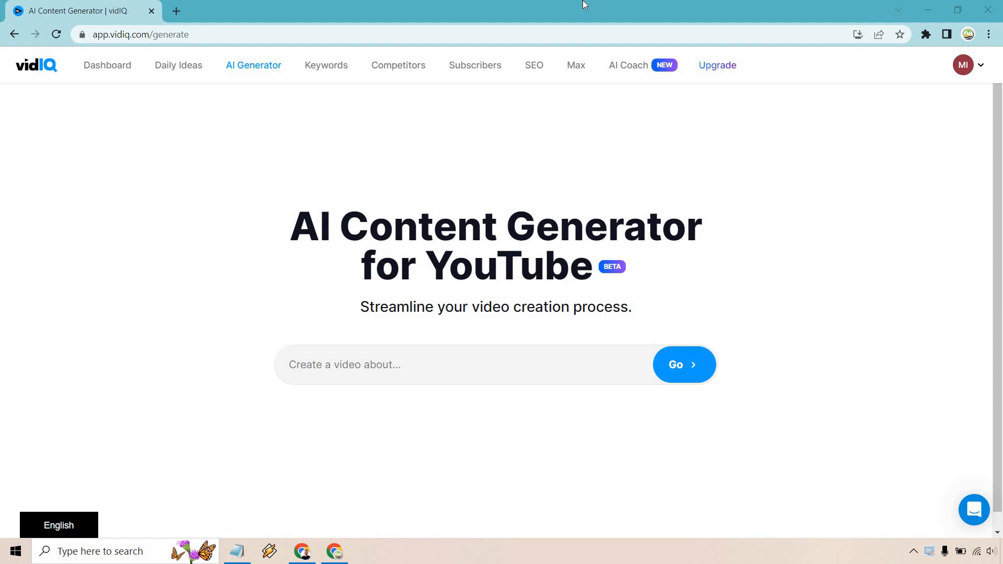
mouse_move(875, 213)
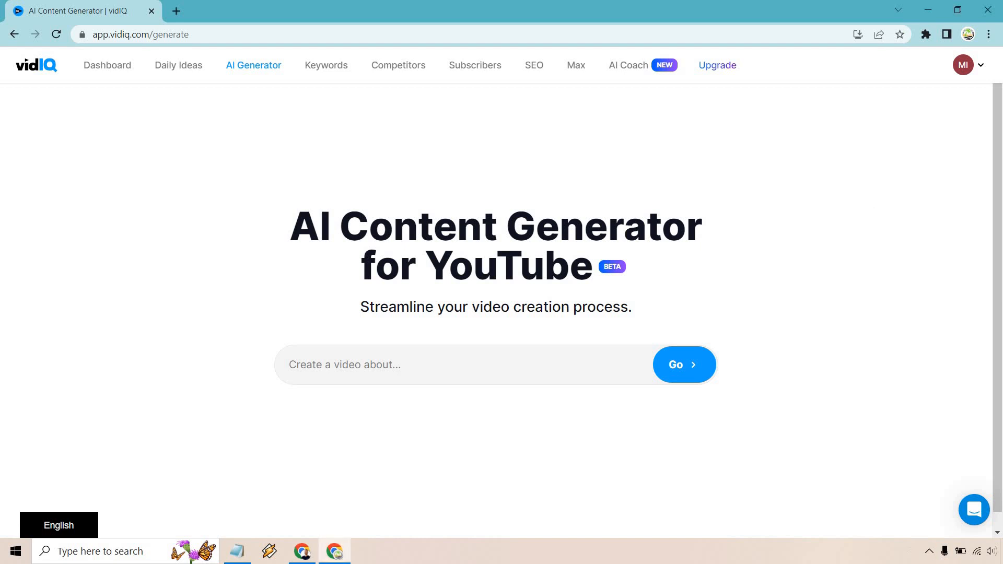
mouse_move(333, 367)
type("3 simple steps to improve your golf swing")
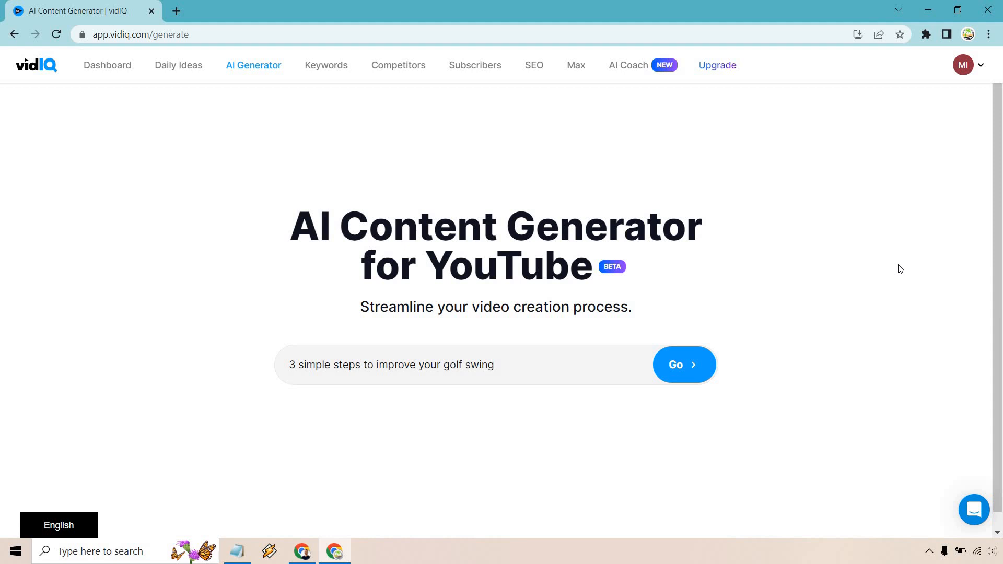
- Generate the golf swing results, then preview the first thumbnail background at full size
left_click(683, 365)
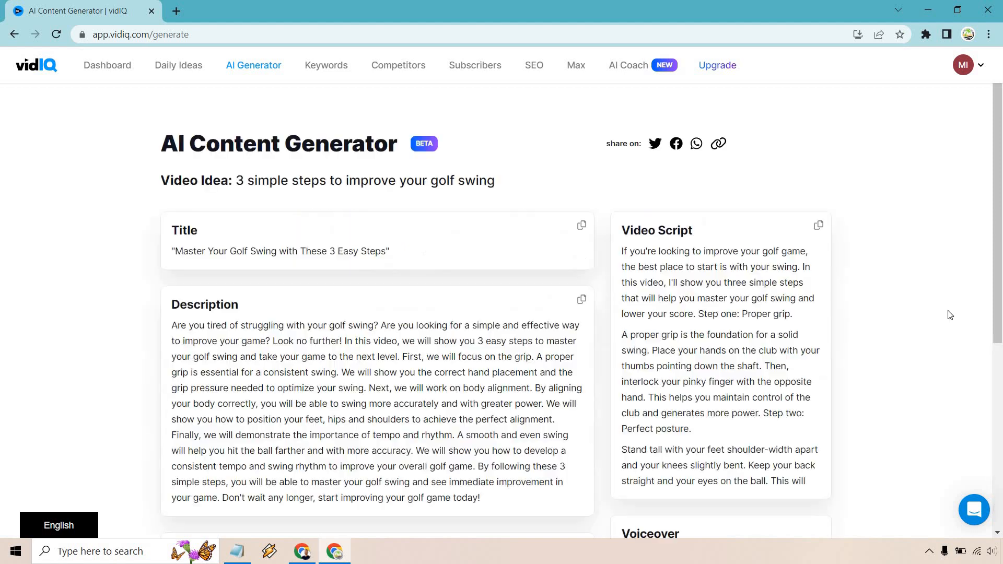
mouse_move(686, 141)
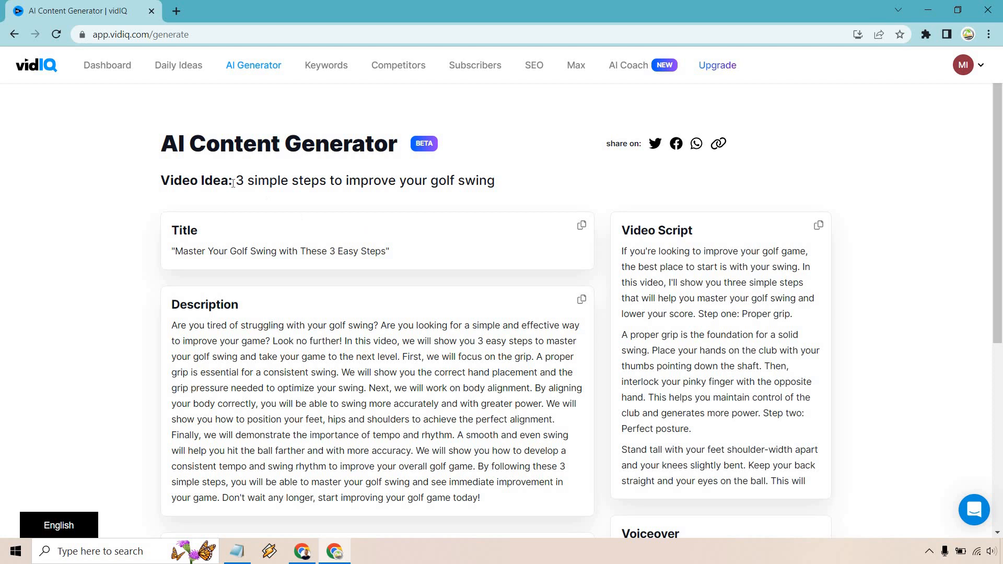
scroll("down", 3)
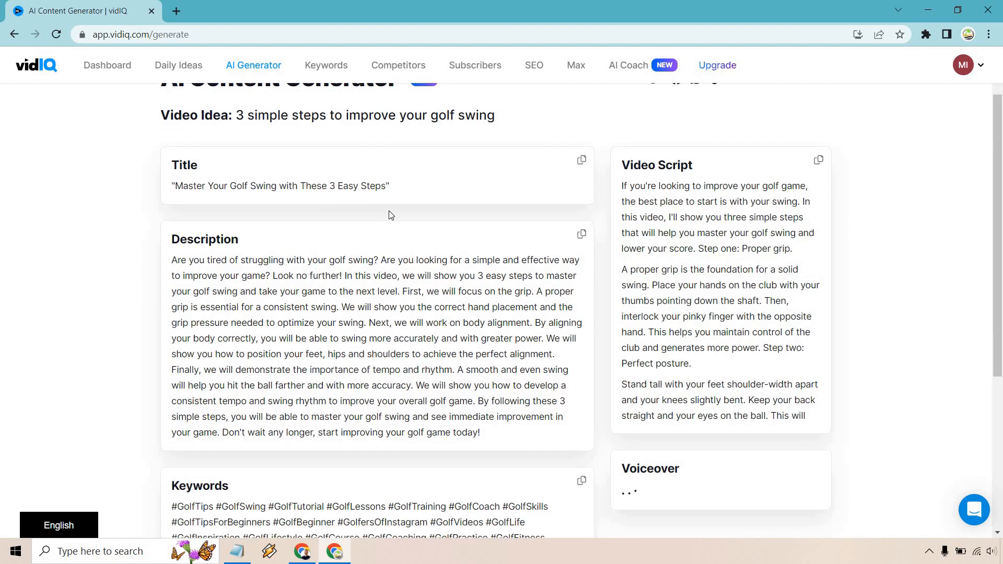
scroll("down", 3)
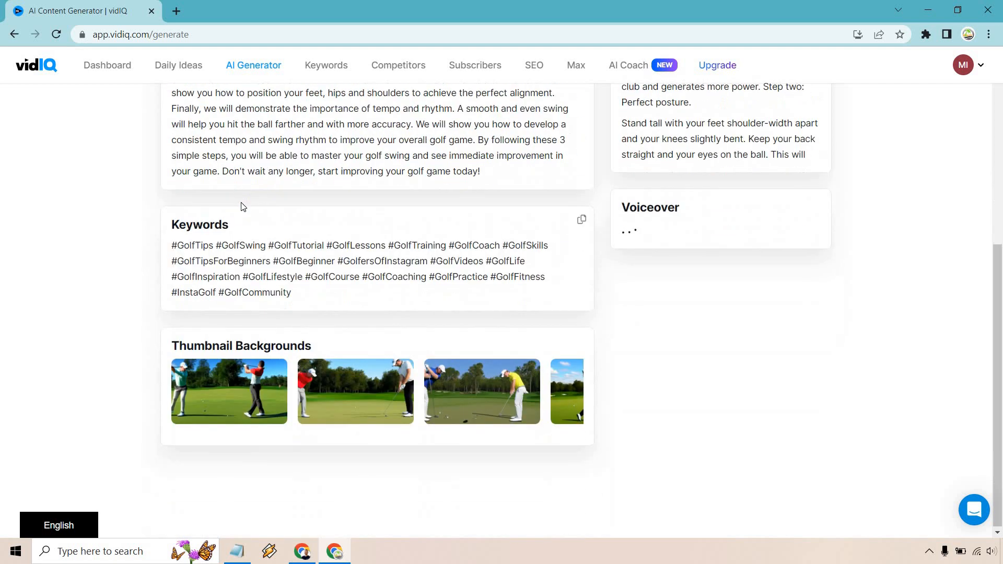
mouse_move(228, 391)
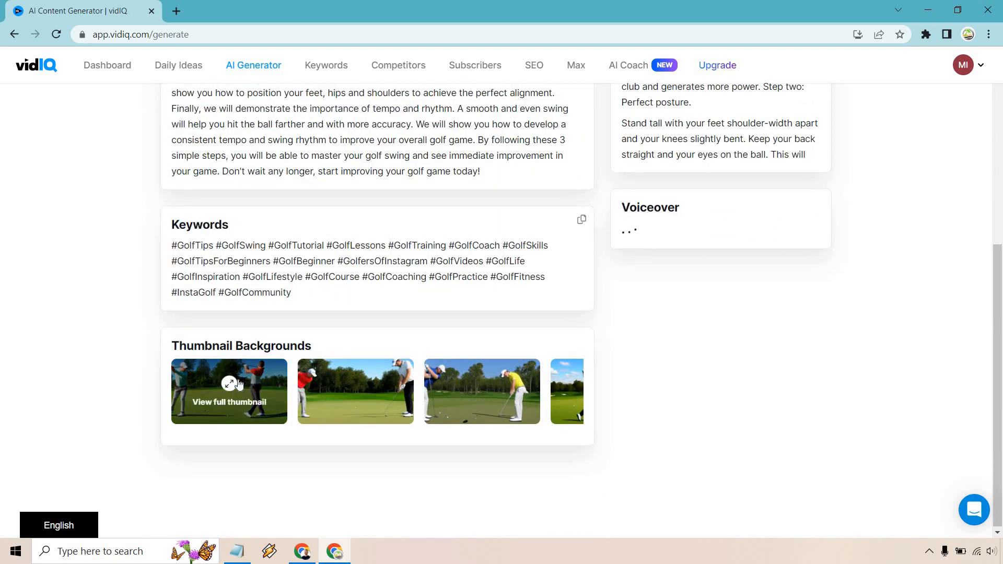
mouse_move(260, 396)
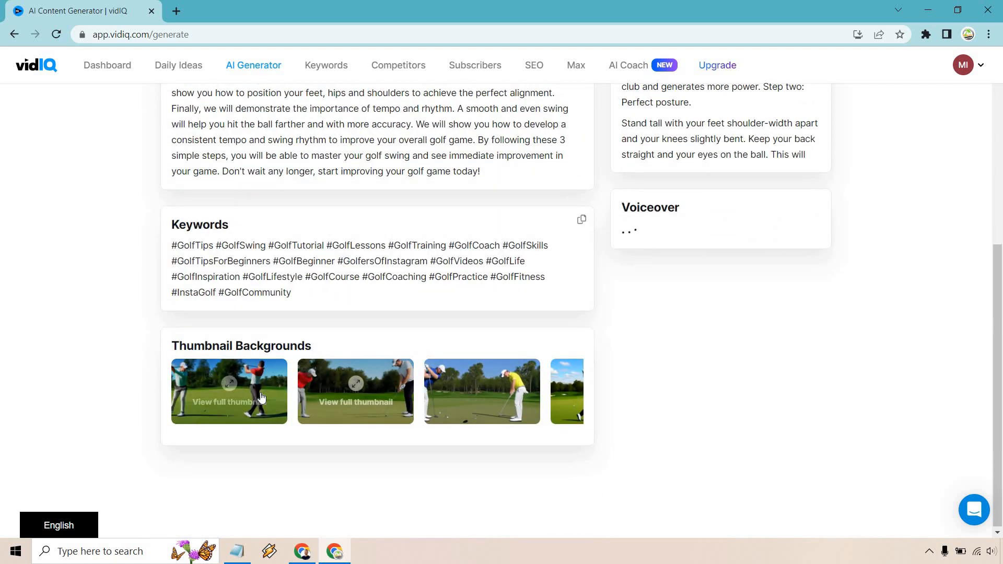
left_click(228, 401)
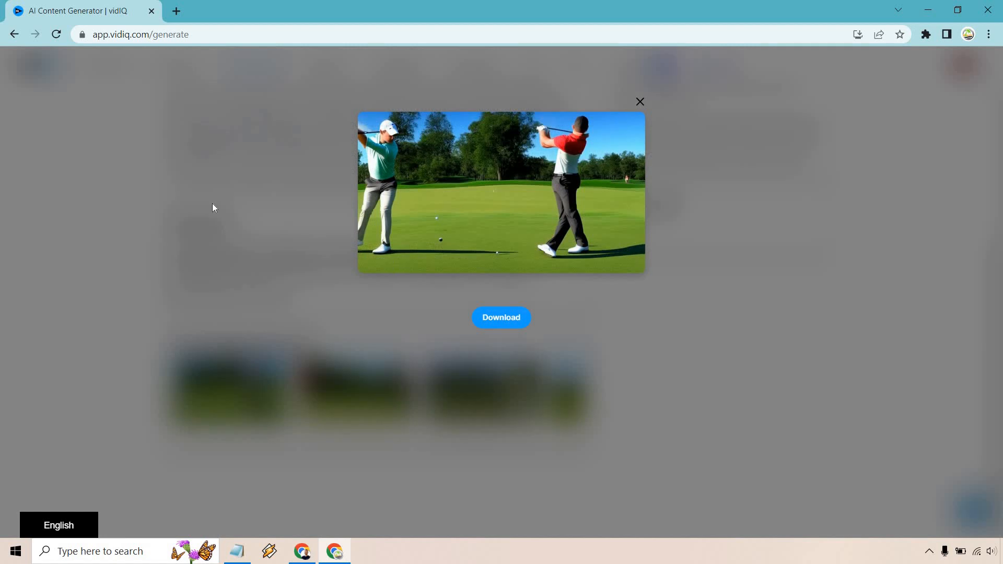
mouse_move(640, 101)
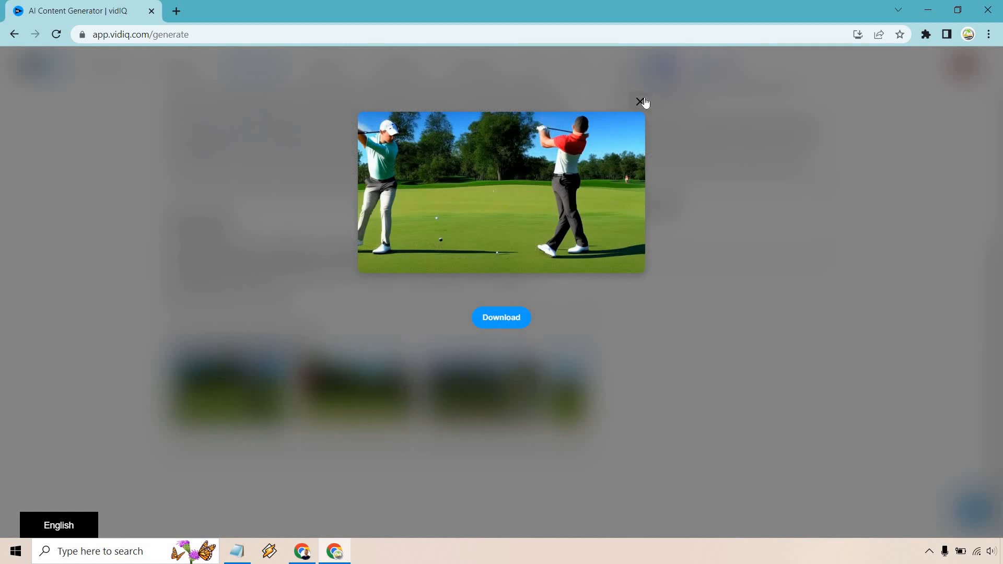
left_click(639, 103)
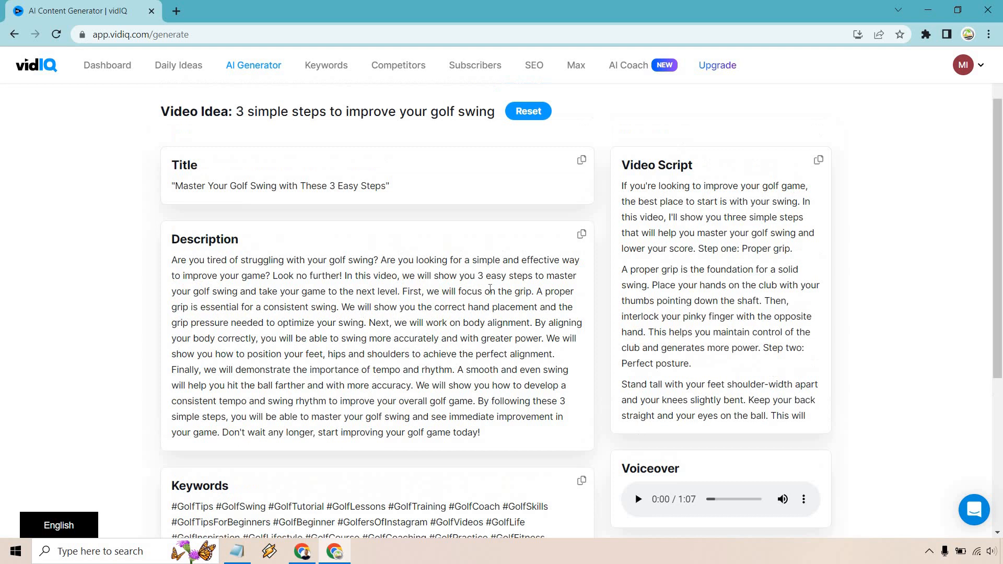
mouse_move(938, 268)
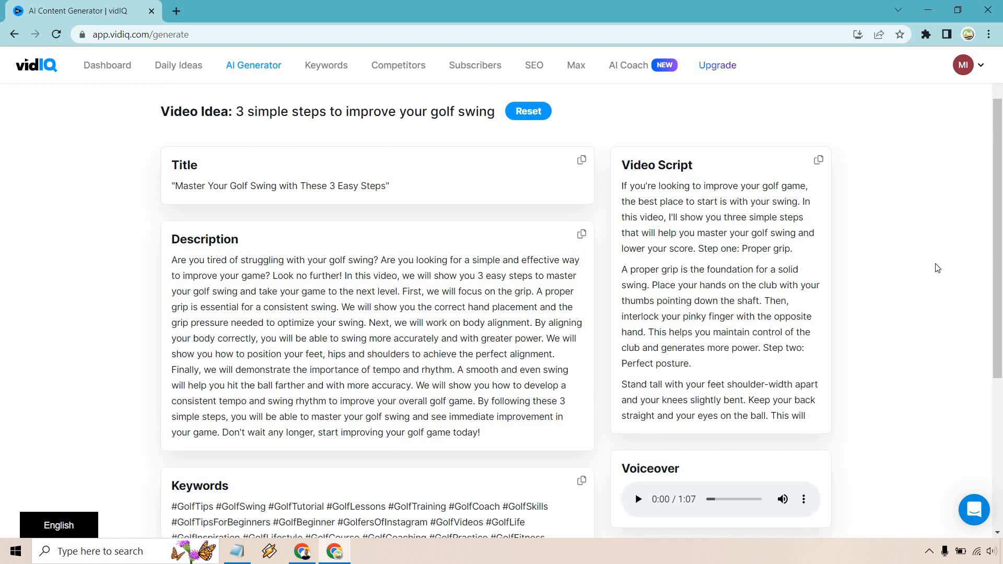
mouse_move(368, 291)
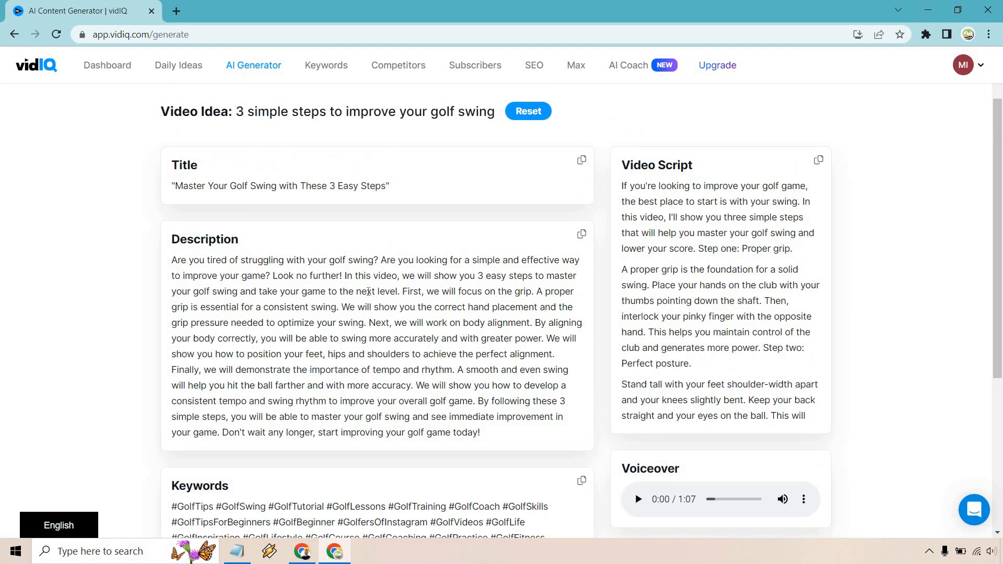
mouse_move(952, 225)
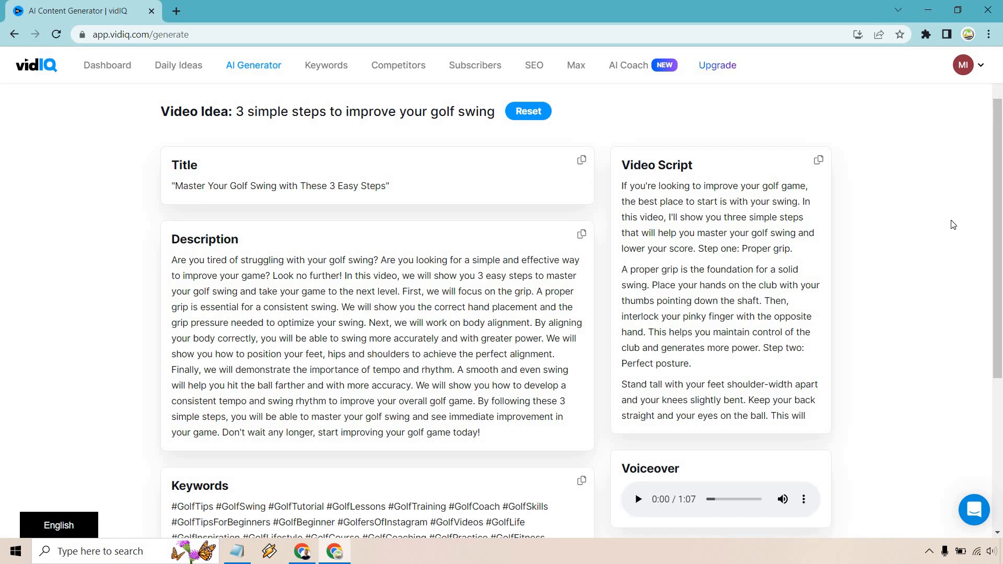
mouse_move(785, 413)
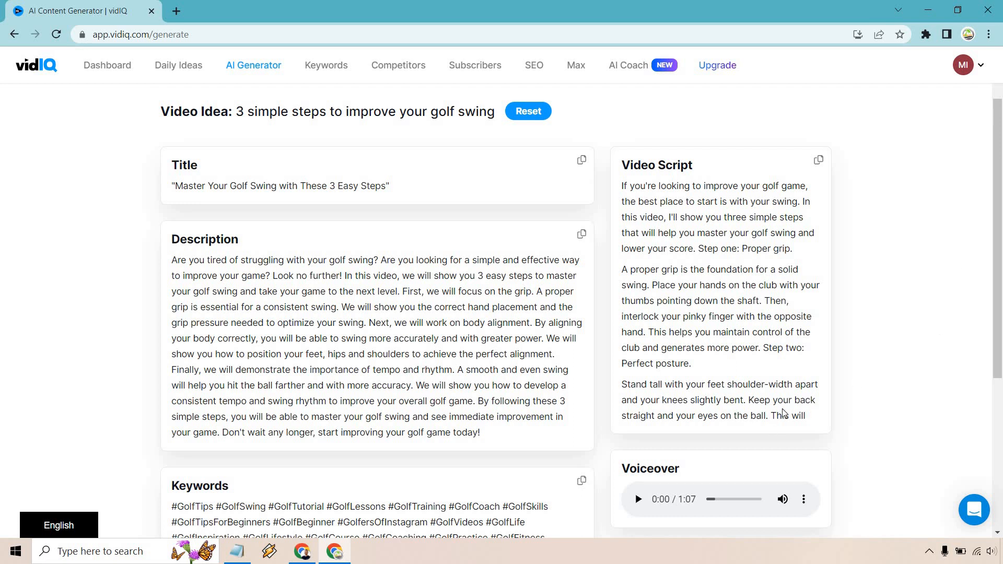
mouse_move(902, 339)
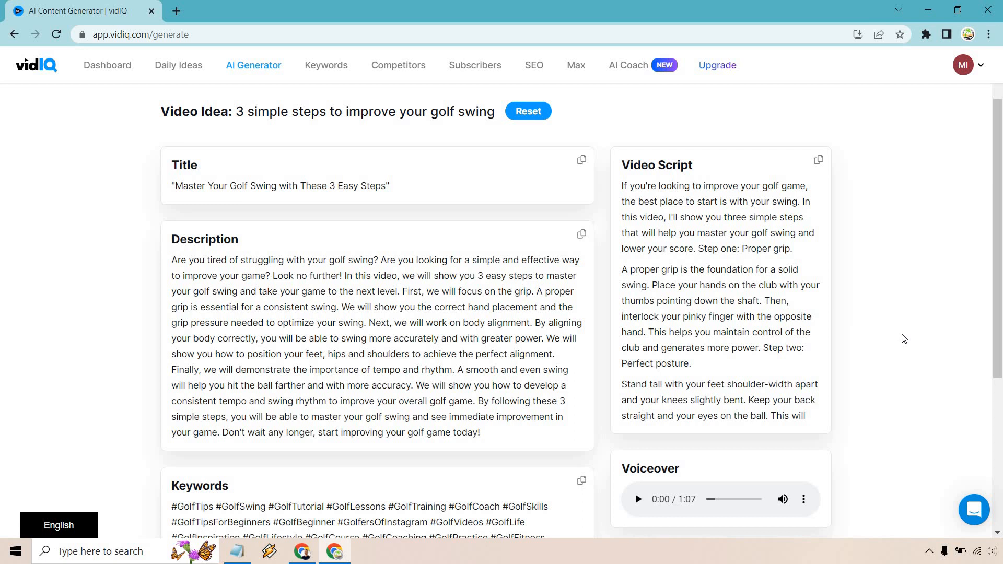
mouse_move(665, 329)
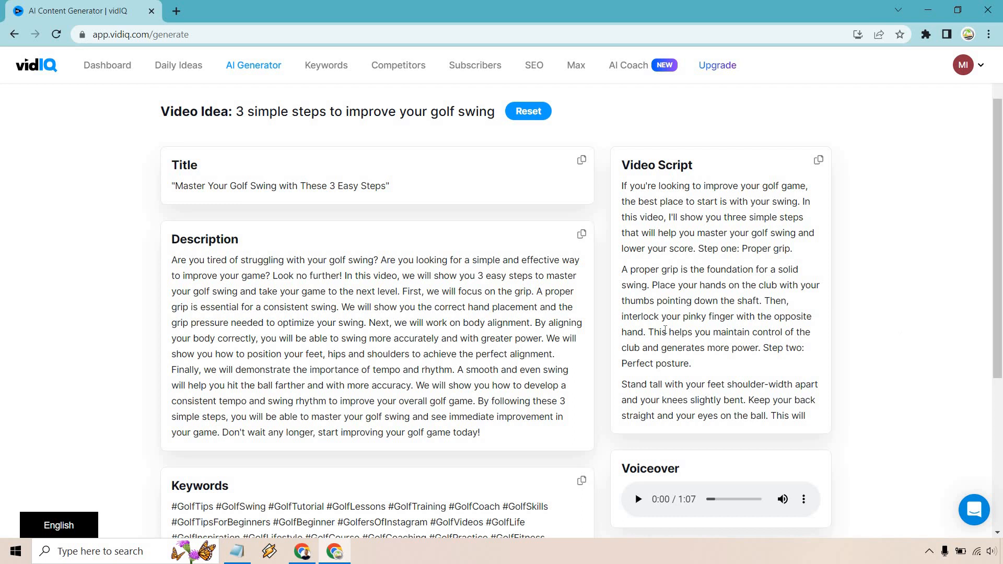
scroll("down", 3)
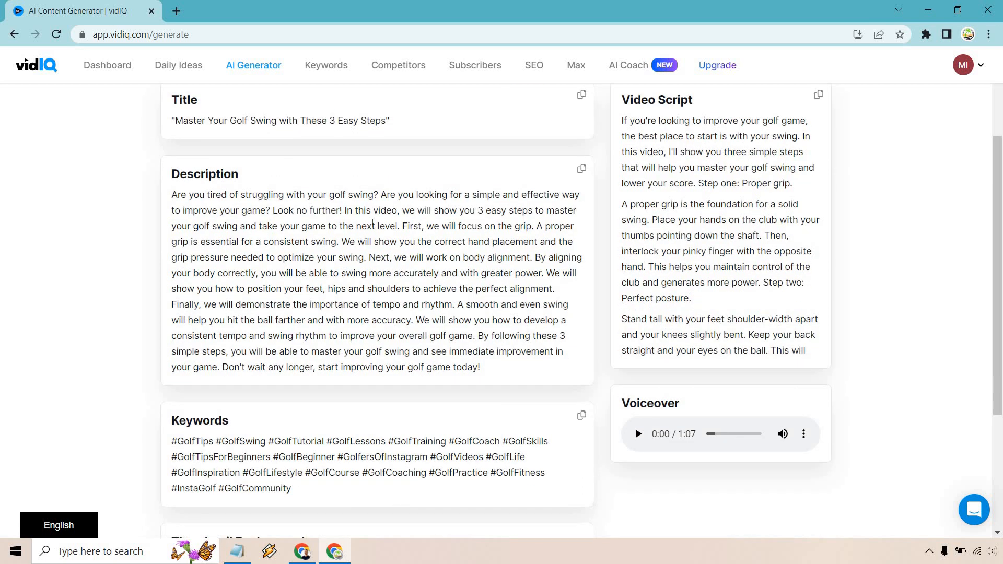
mouse_move(391, 314)
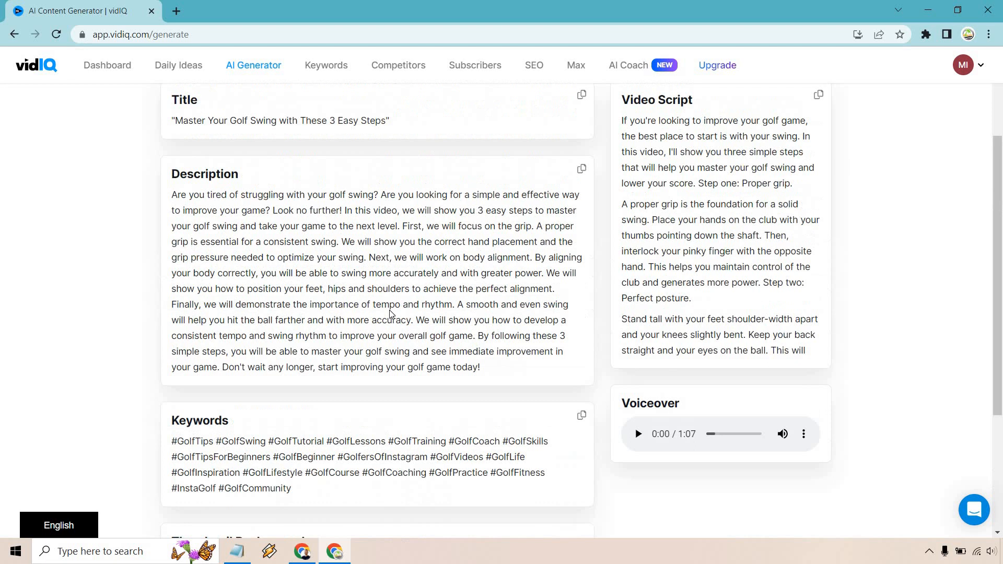
scroll("up", 3)
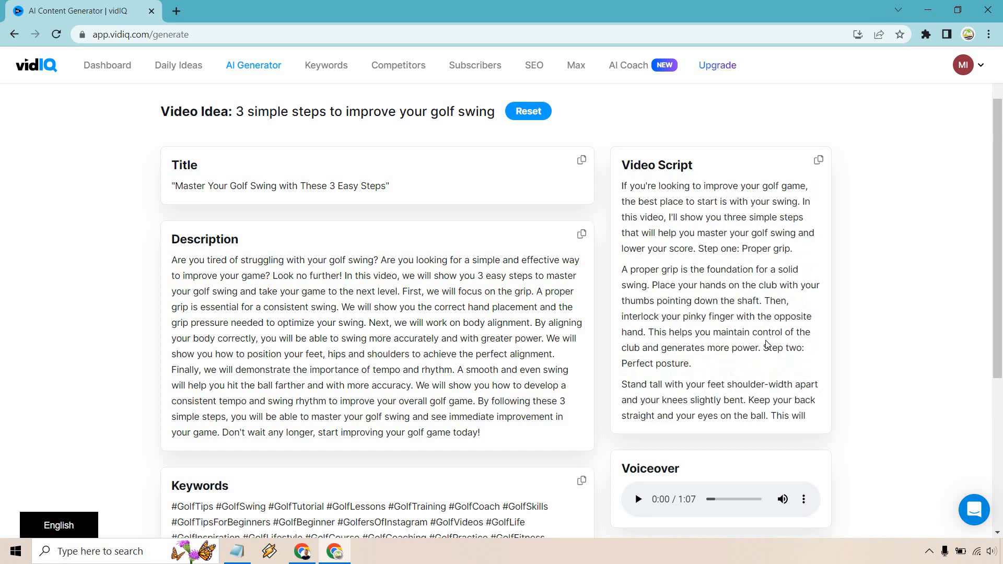
scroll("down", 3)
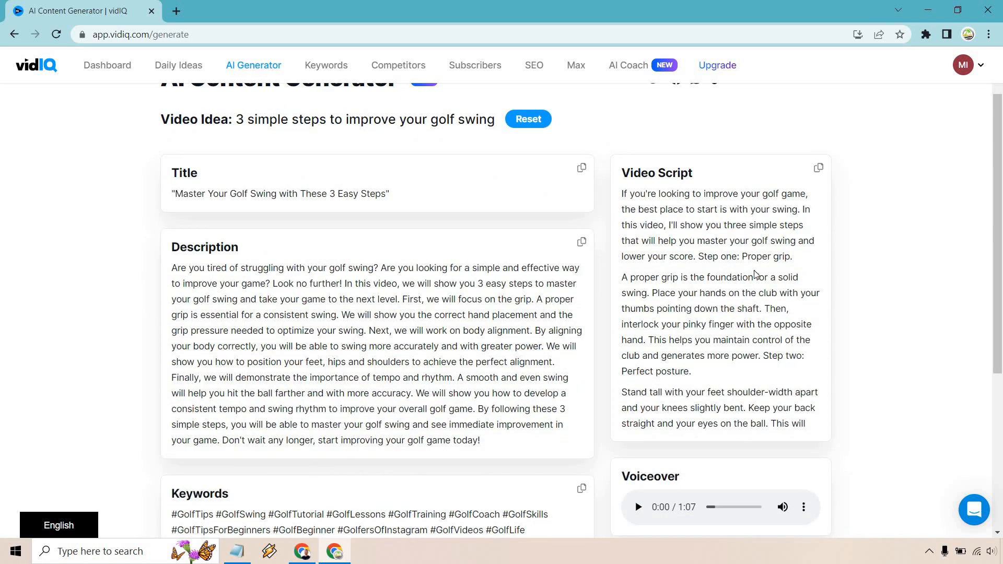
scroll("down", 3)
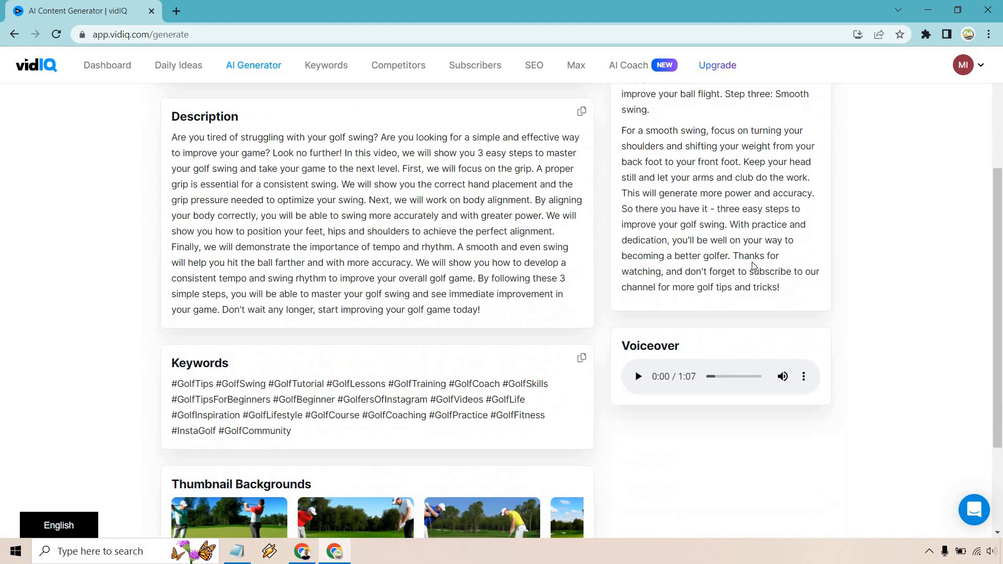
scroll("up", 3)
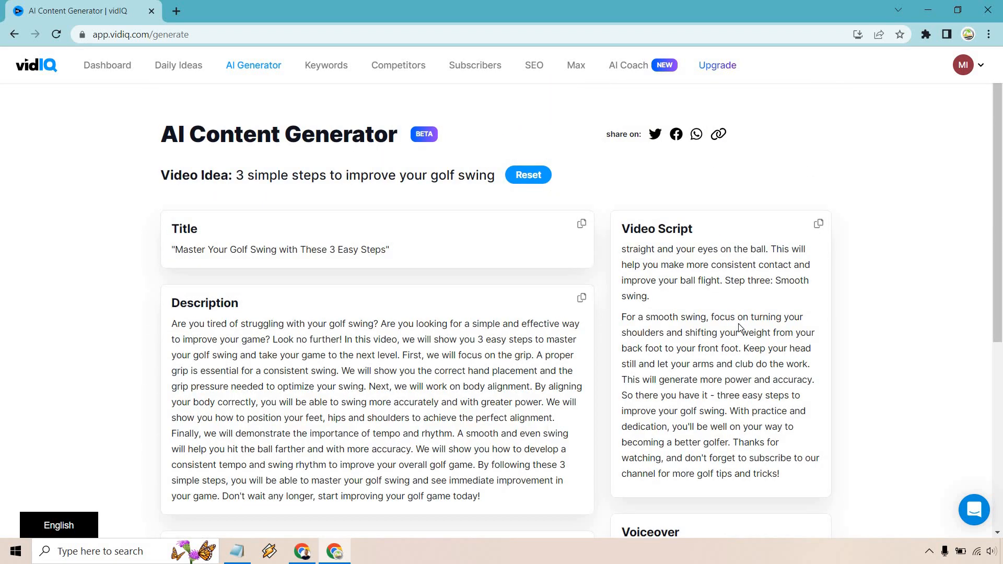
scroll("down", 3)
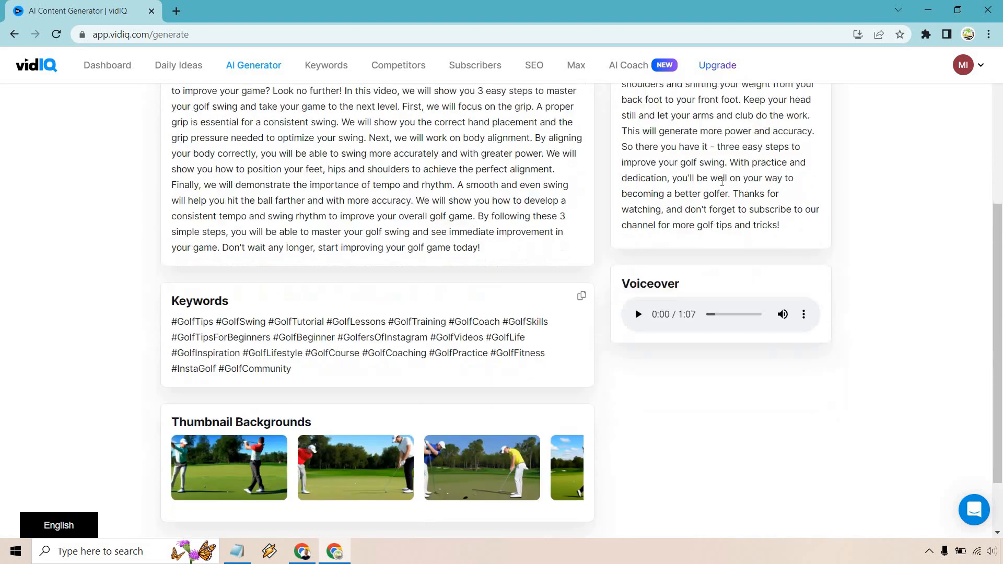
scroll("up", 3)
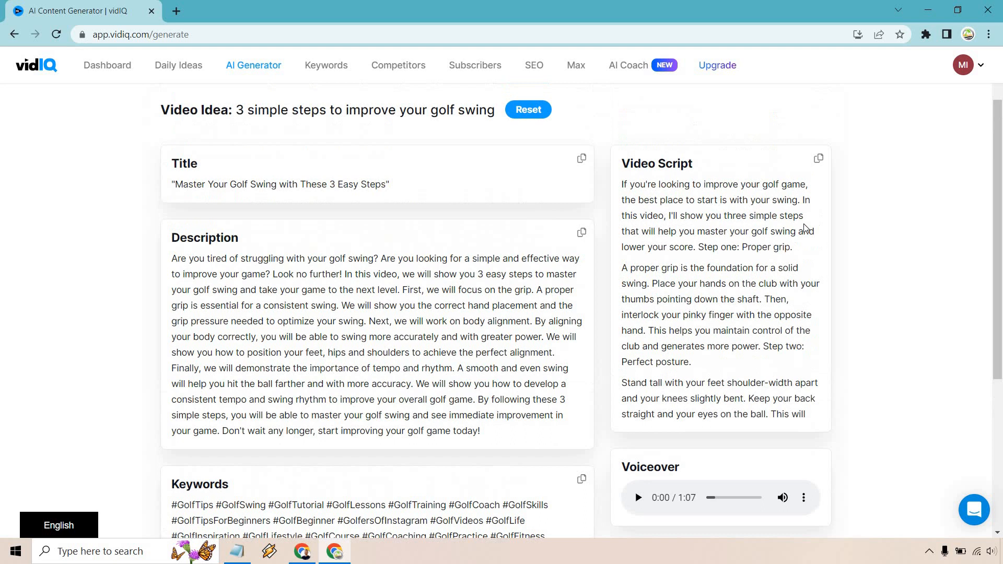
mouse_move(969, 254)
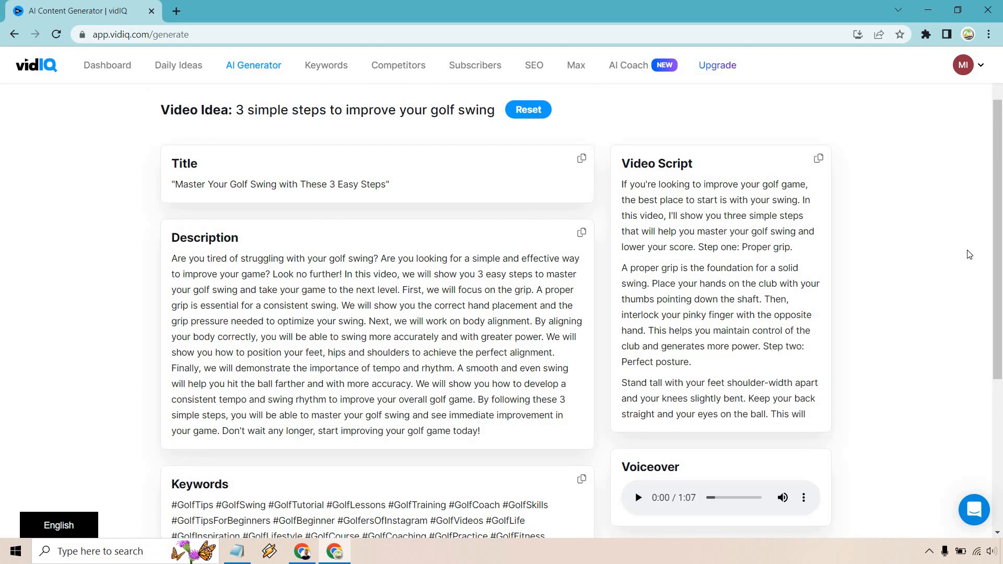
mouse_move(918, 224)
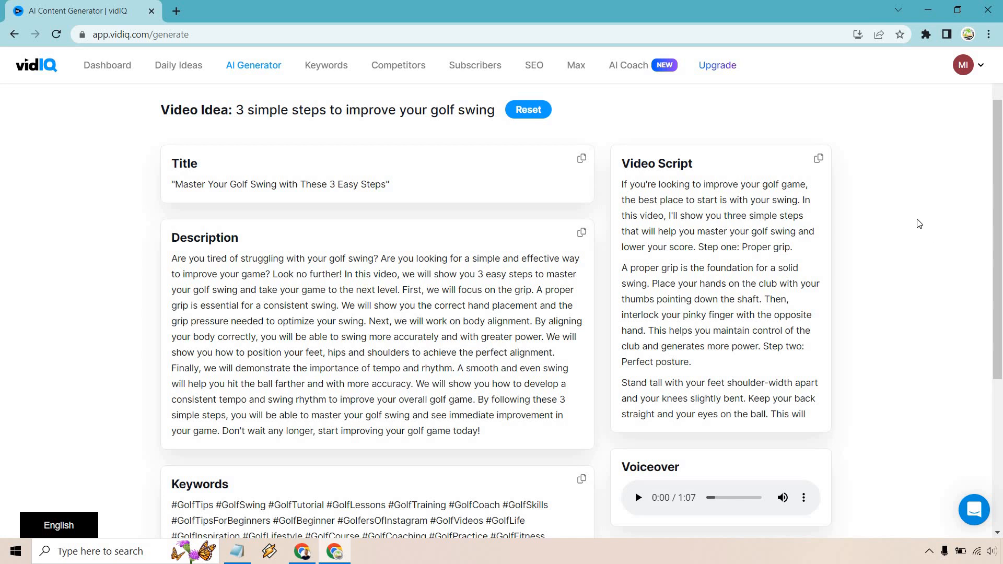
- Play the 1:07 golf swing voiceover briefly and pause it at 0:04
scroll("down", 3)
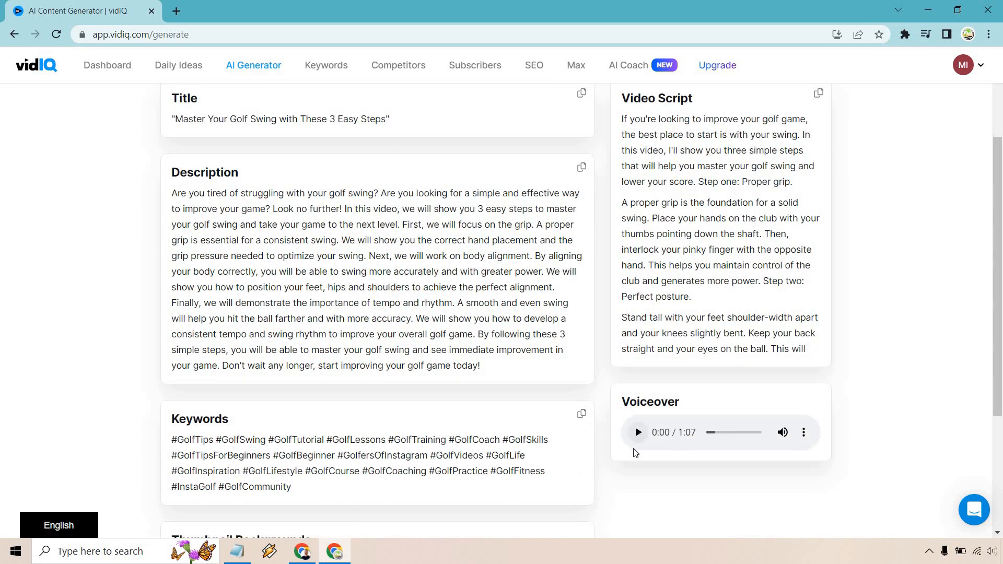
left_click(637, 432)
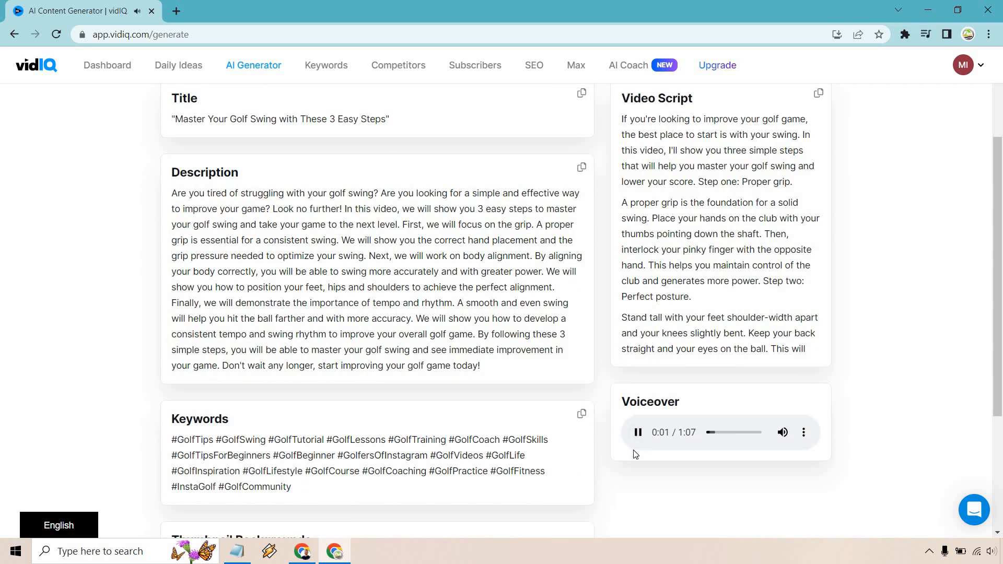
left_click(637, 433)
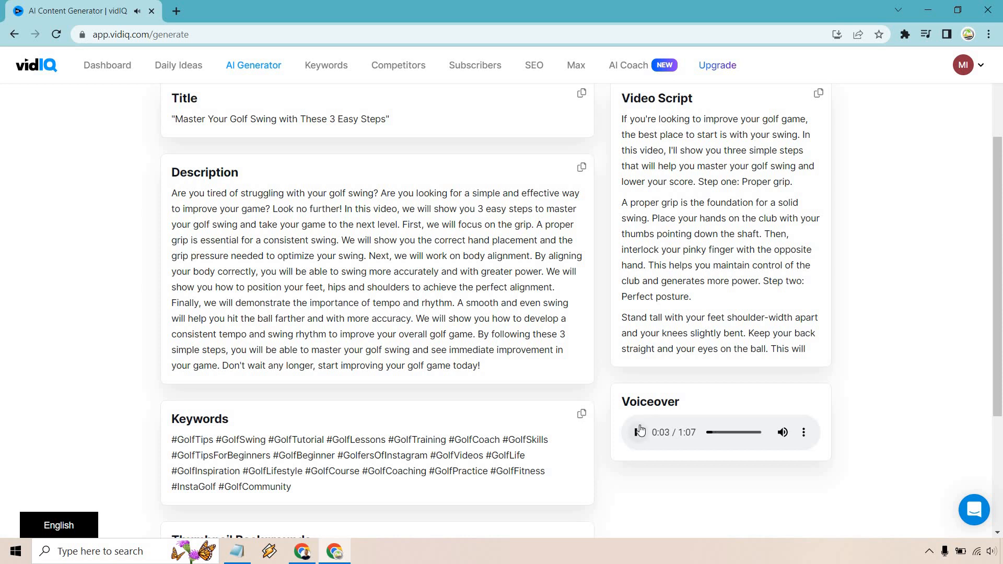
left_click(637, 432)
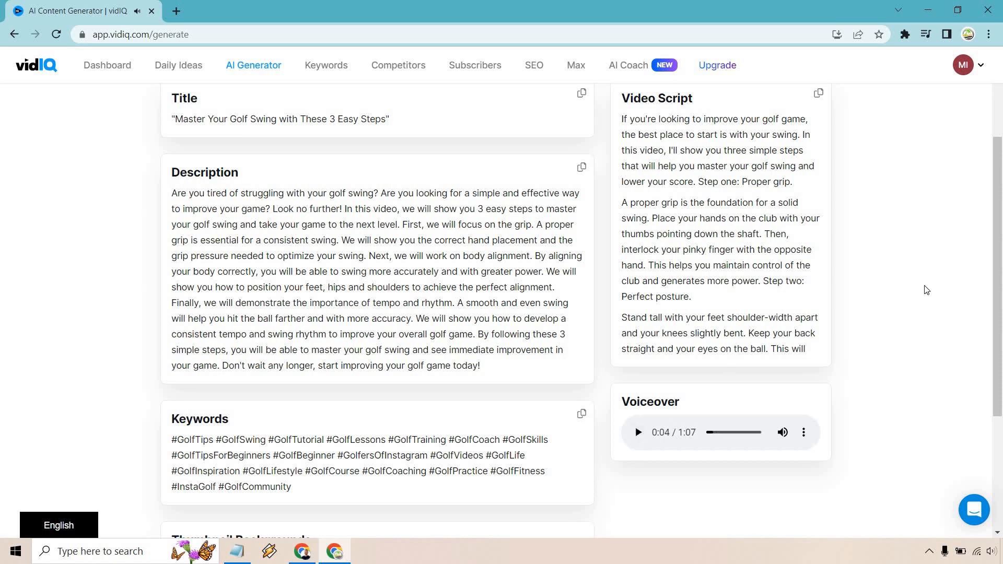
scroll("up", 3)
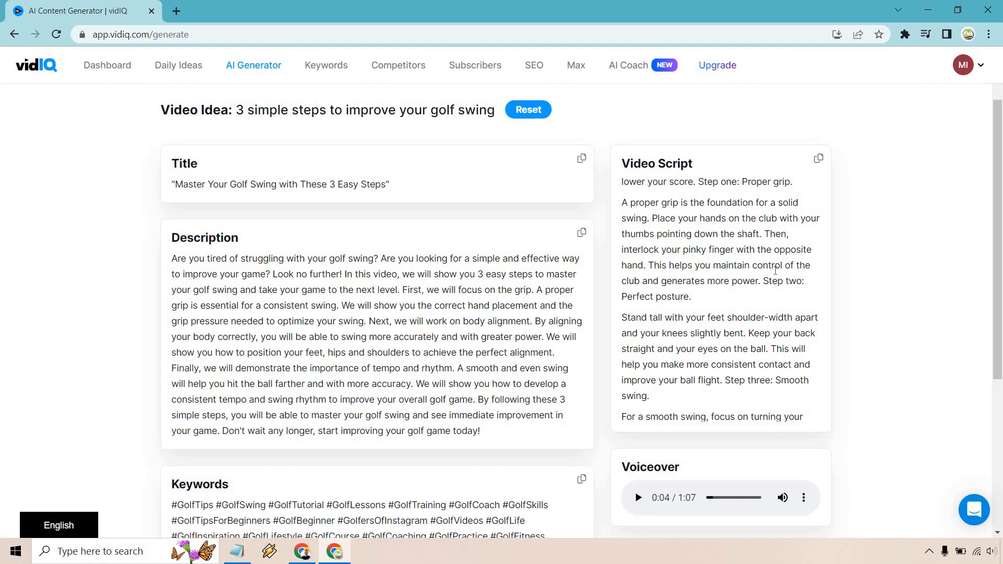
mouse_move(736, 305)
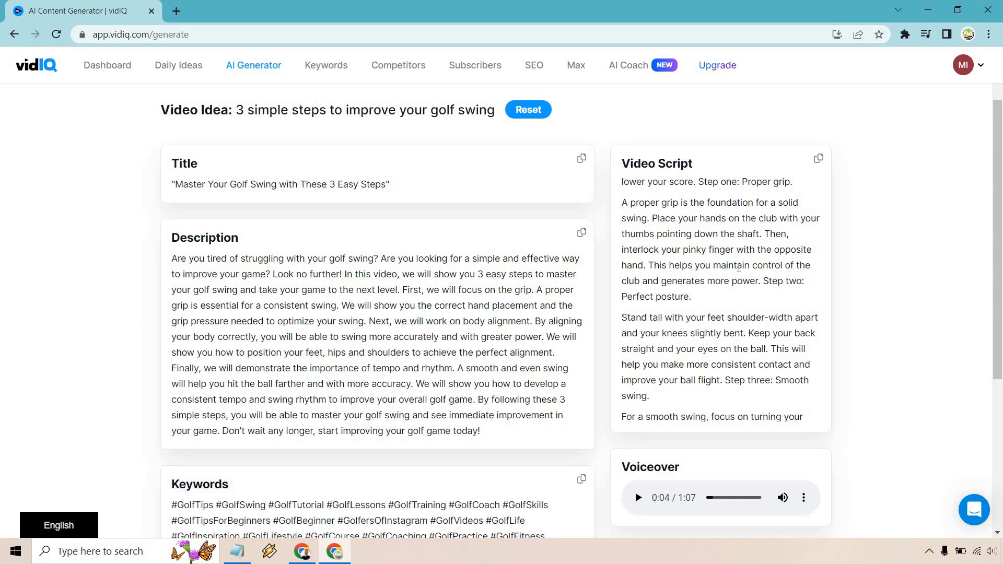
scroll("down", 3)
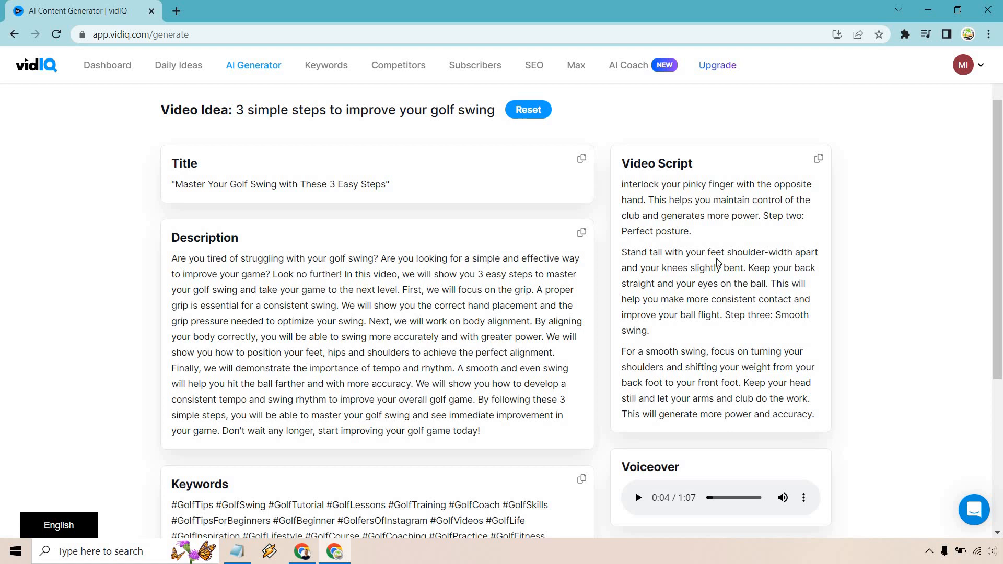
scroll("down", 3)
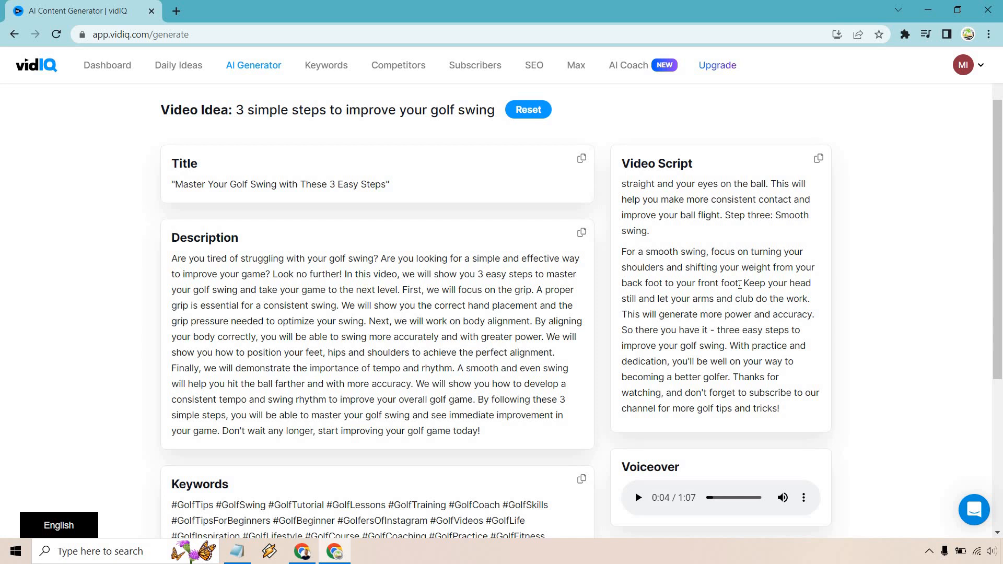
scroll("up", 3)
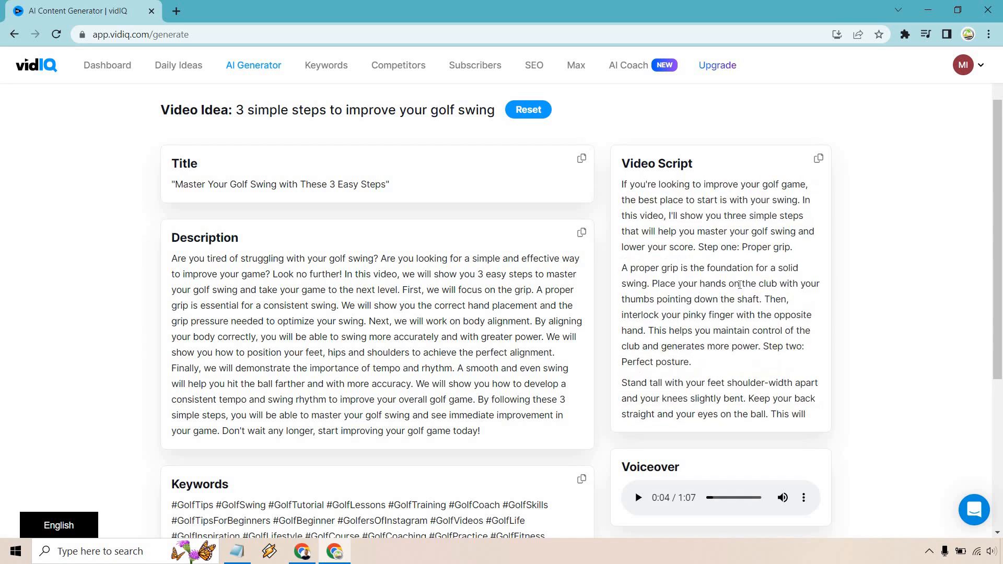
mouse_move(920, 287)
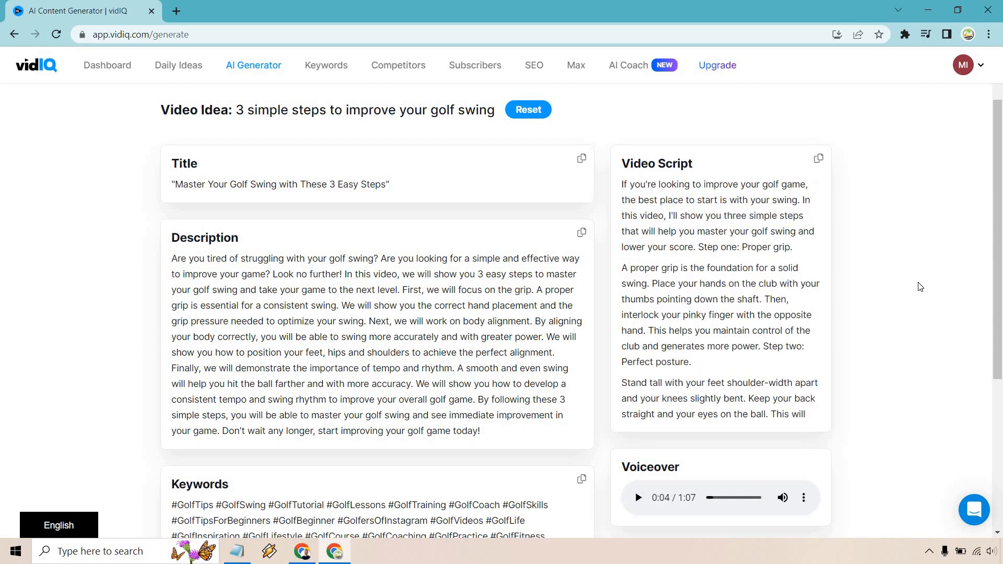